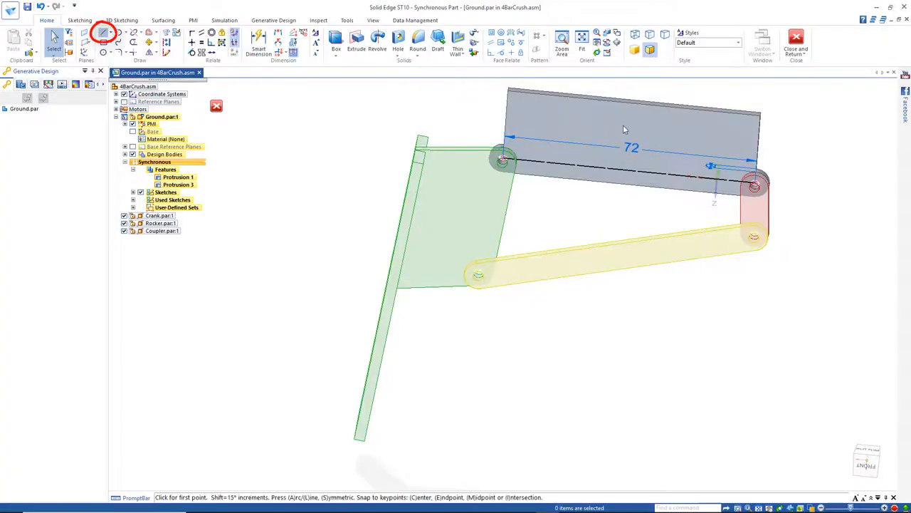
Draw the L-shaped frame profile on Ground.par and extrude the region with the Symmetric option.
left_click(102, 40)
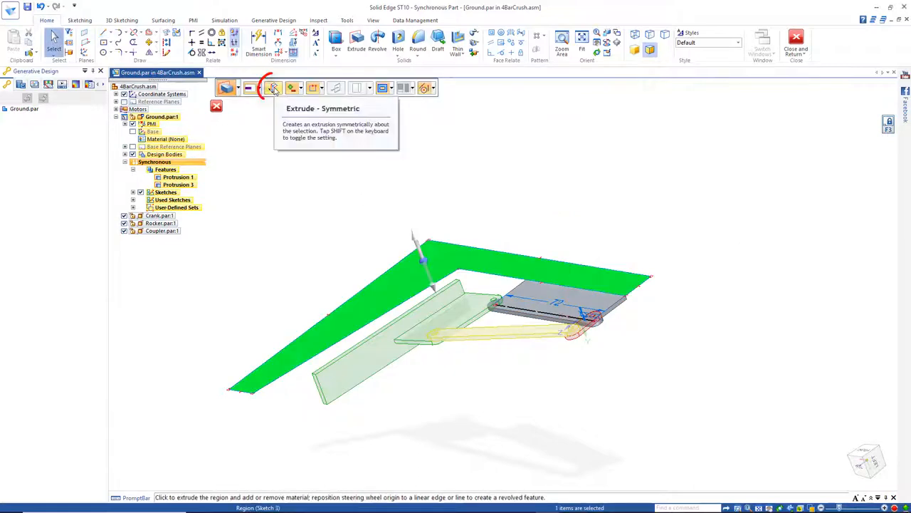
left_click(274, 89)
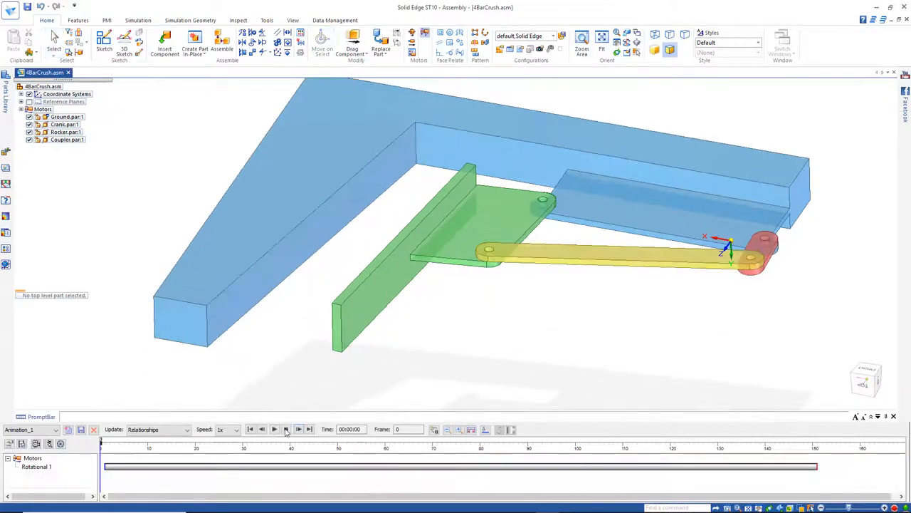
Run the motor animation repeatedly so the crank, coupler and rocker swing beneath the L-shaped frame.
left_click(274, 430)
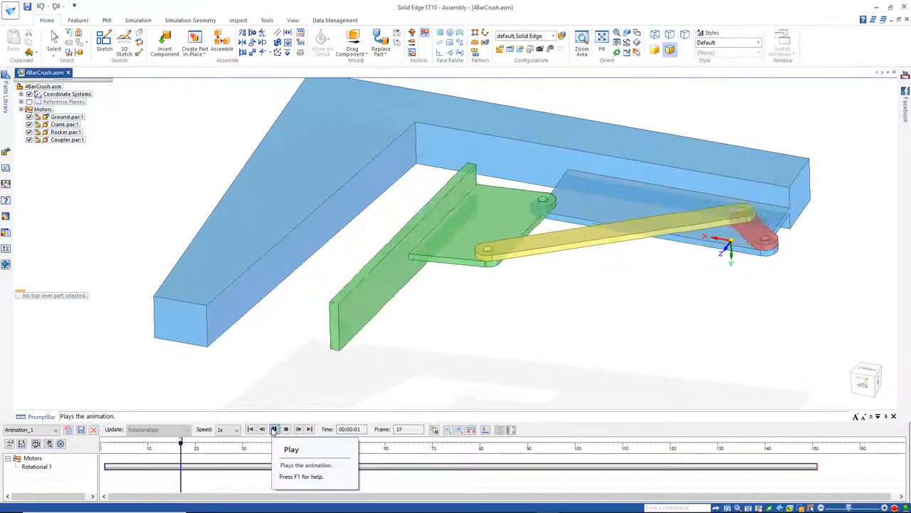
left_click(274, 429)
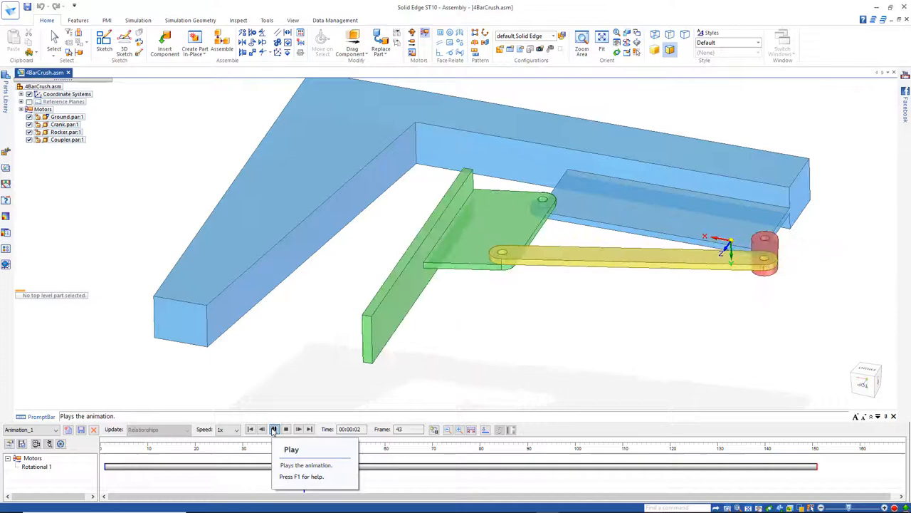
left_click(274, 428)
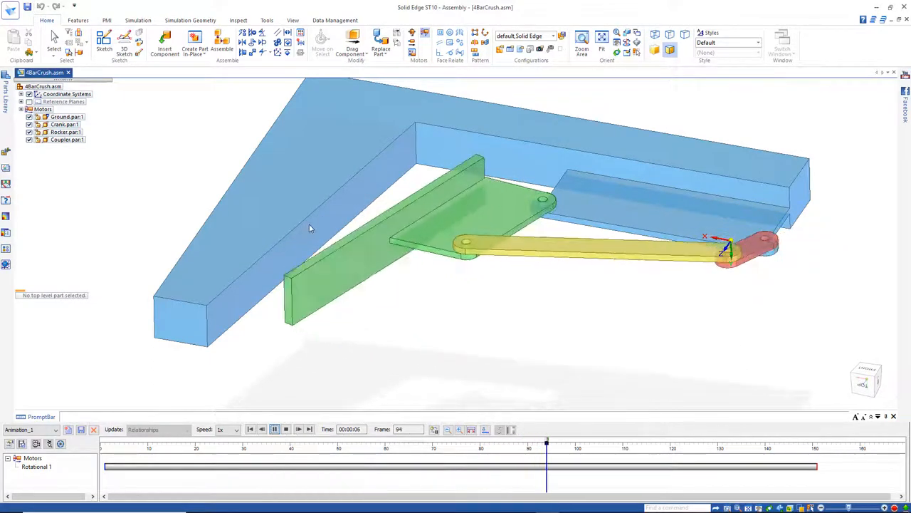
left_click(264, 430)
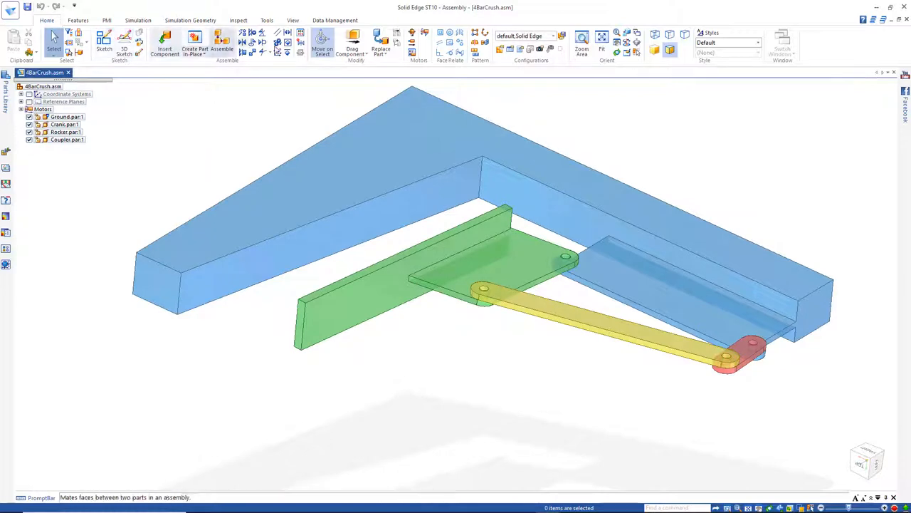
mouse_move(247, 56)
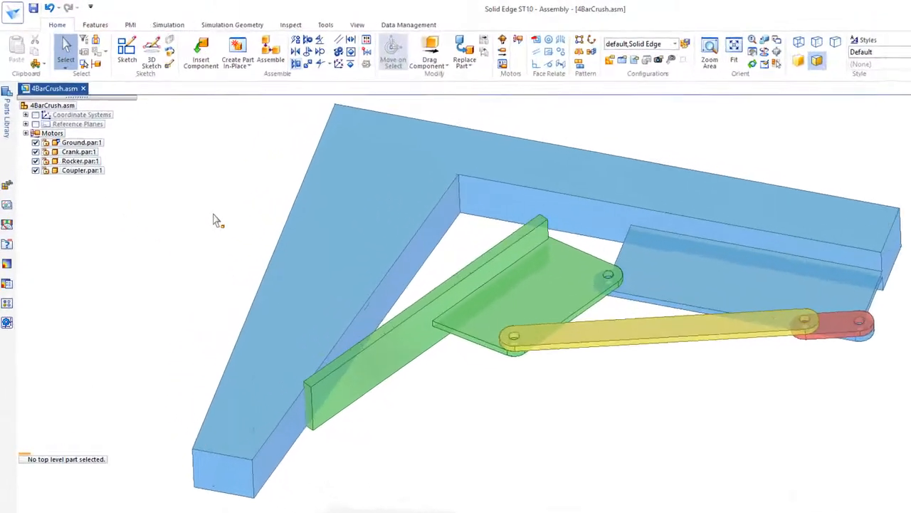
mouse_move(637, 64)
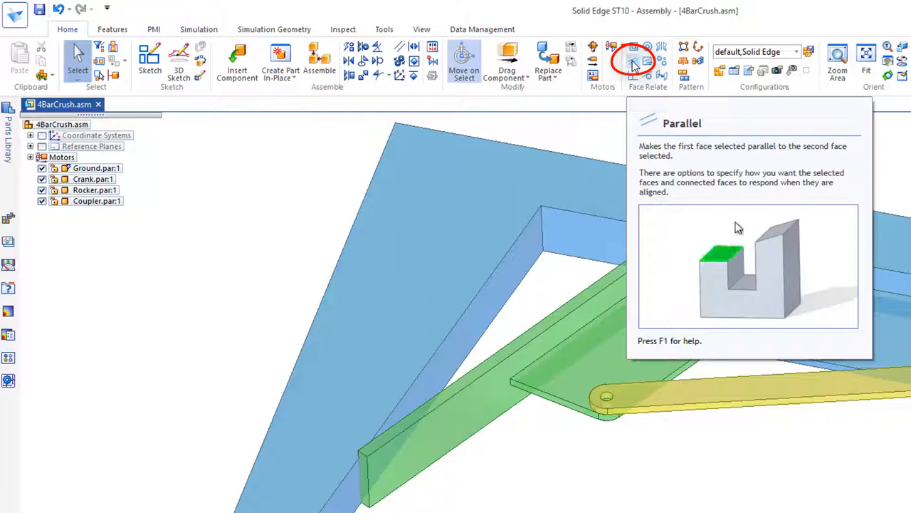
Add a Face Relate Parallel between the rocker plate face and the frame's angled inner face and accept it.
left_click(634, 62)
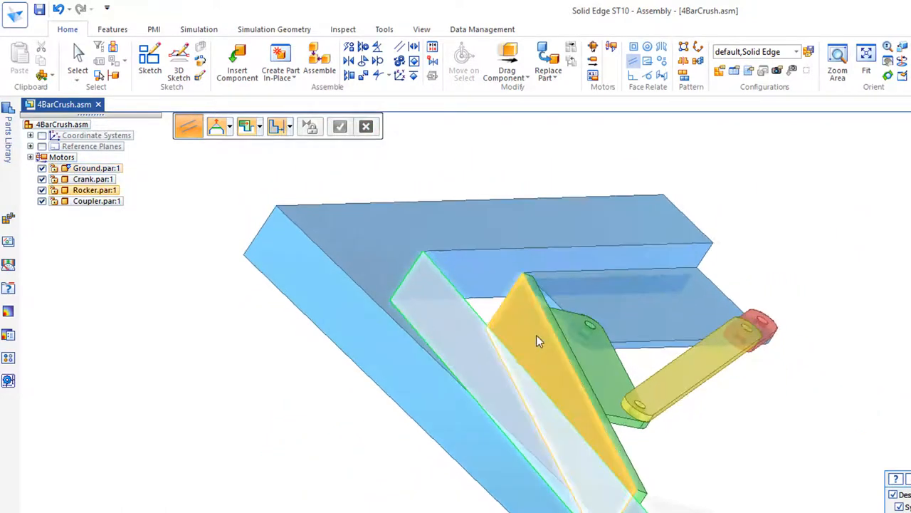
left_click(339, 126)
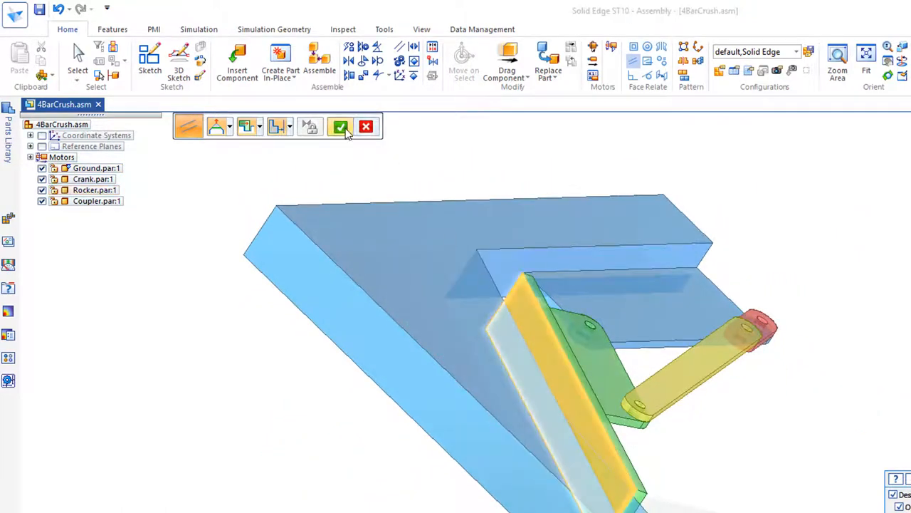
left_click(341, 126)
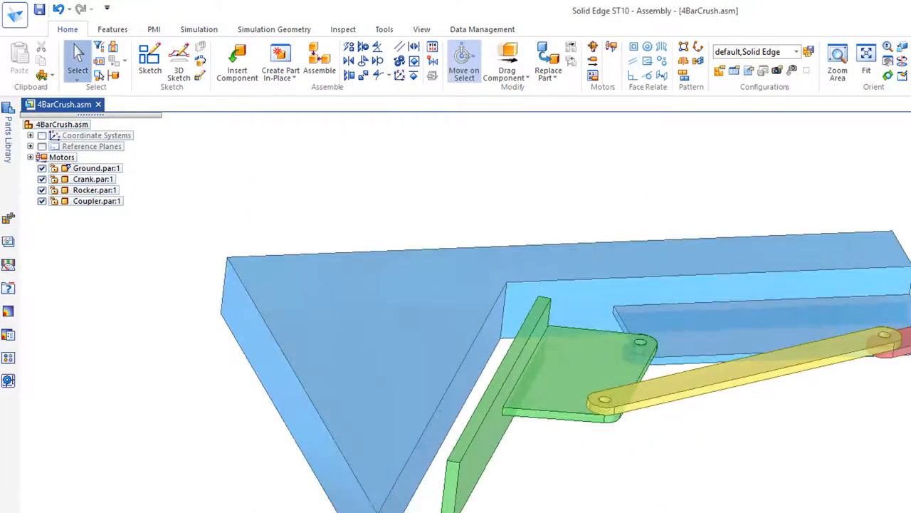
left_click(93, 168)
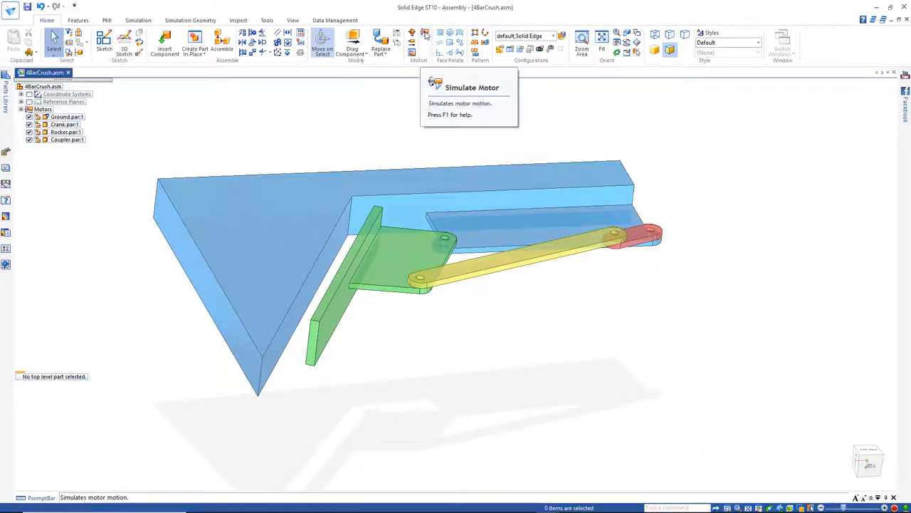
left_click(416, 35)
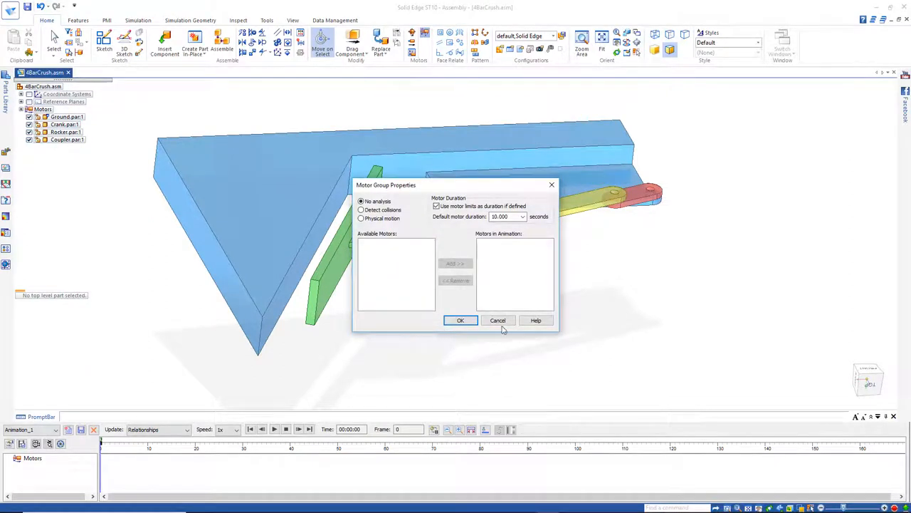
left_click(460, 319)
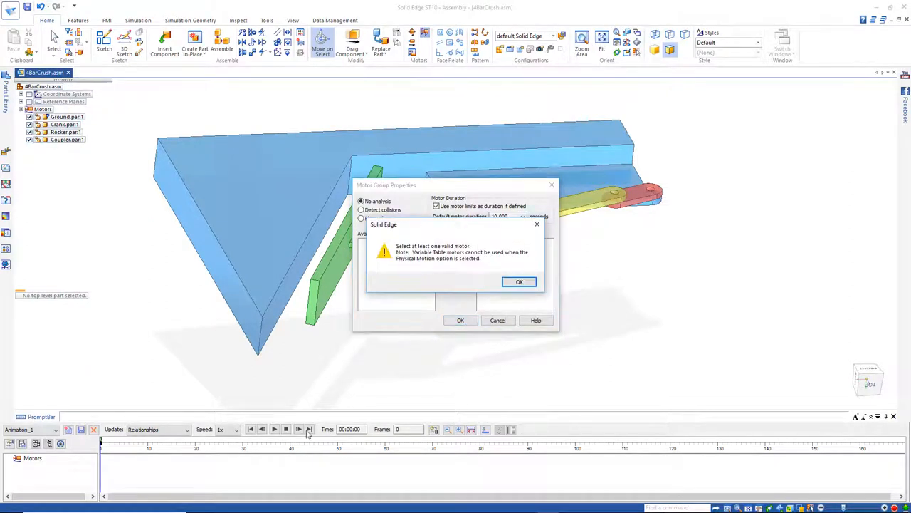
left_click(519, 282)
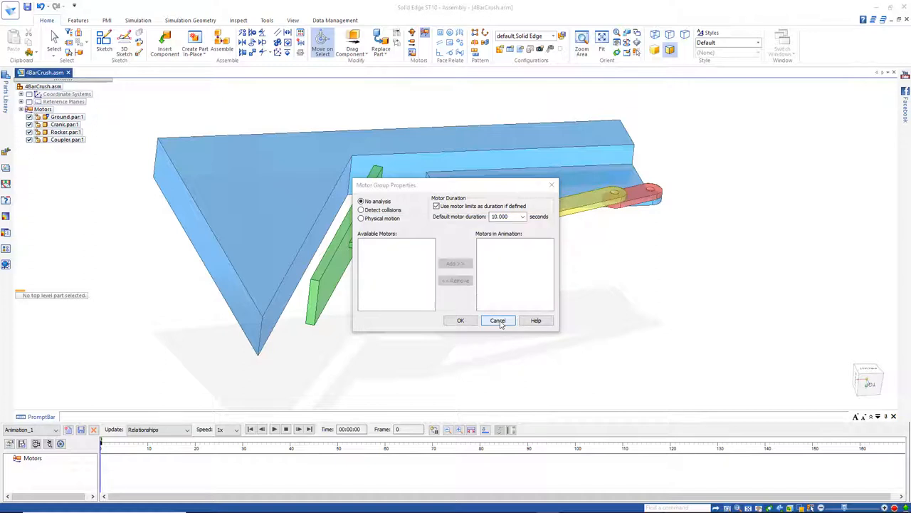
left_click(499, 319)
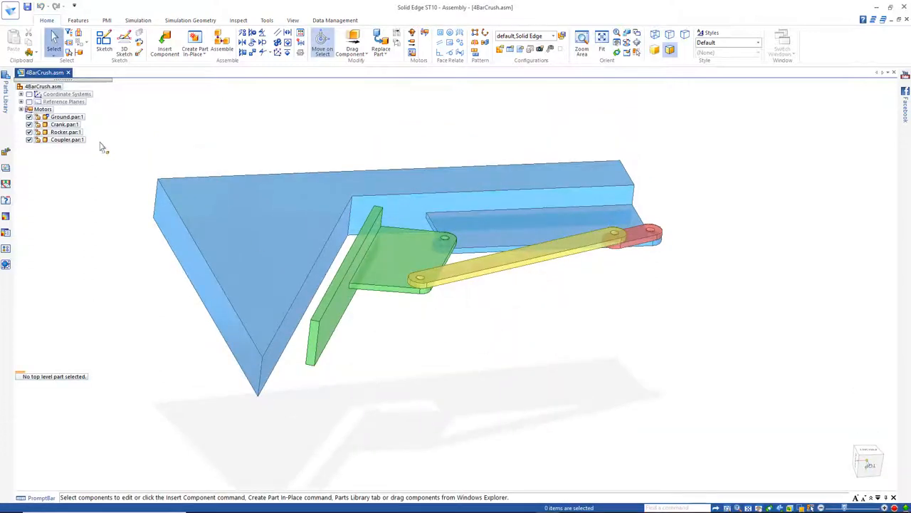
mouse_move(629, 268)
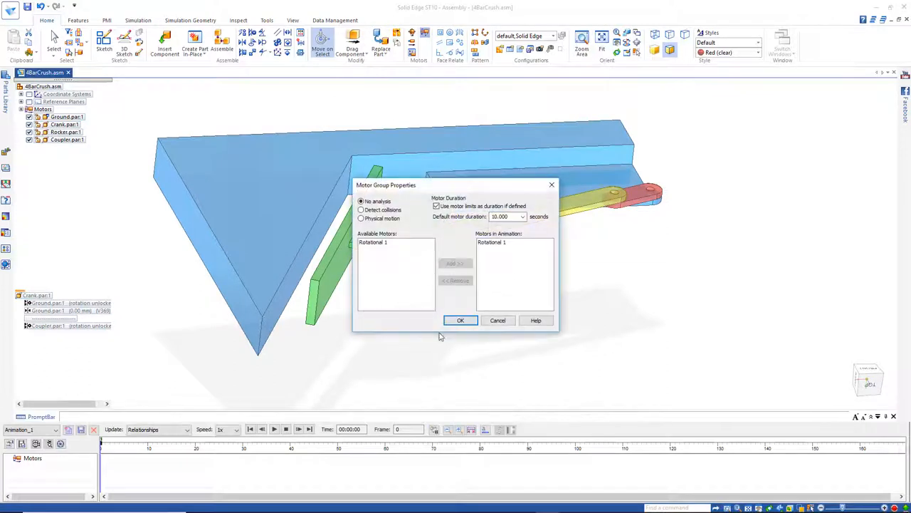
Accept the Rotational 1 motor group properties and play its simulation in the animation timeline.
left_click(462, 319)
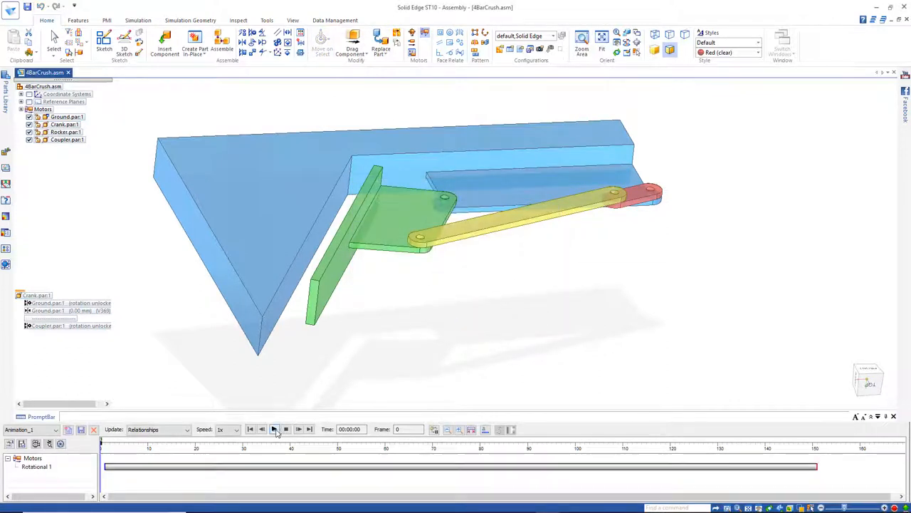
left_click(273, 430)
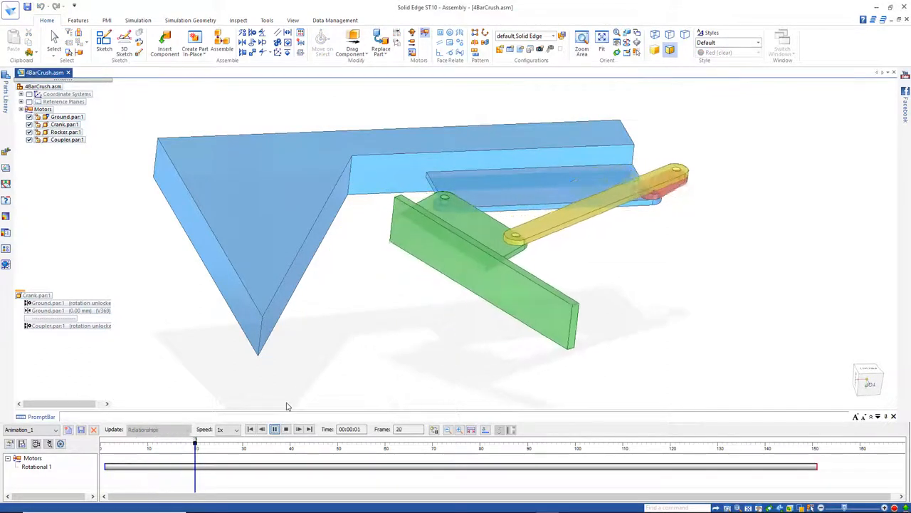
left_click(273, 430)
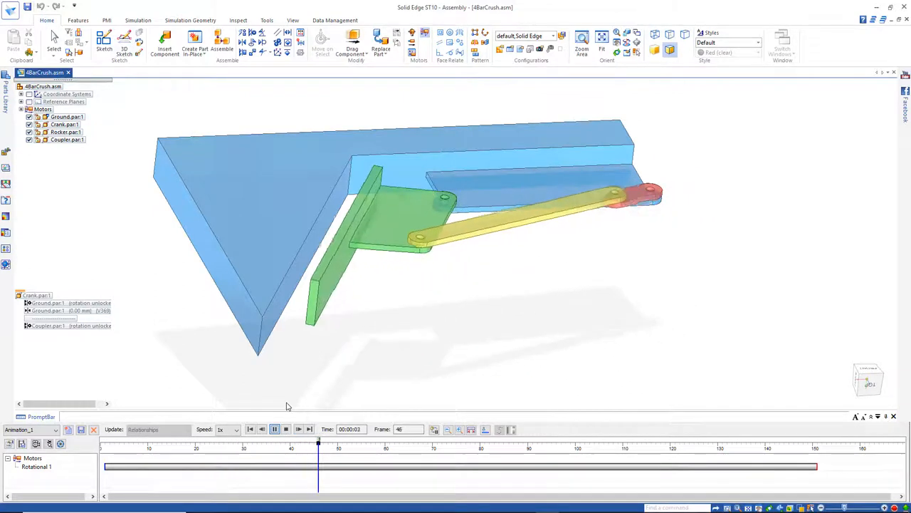